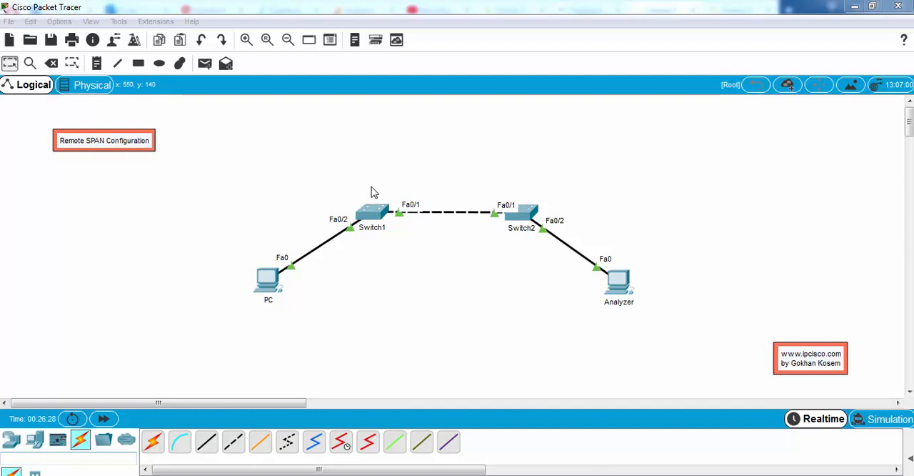
{"action": "mouse_move", "coordinate": [506, 216]}
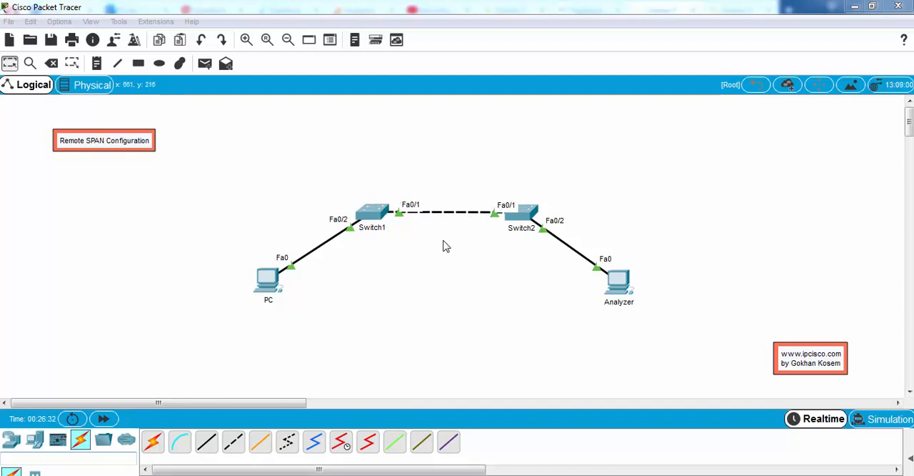
{"action": "mouse_move", "coordinate": [511, 216]}
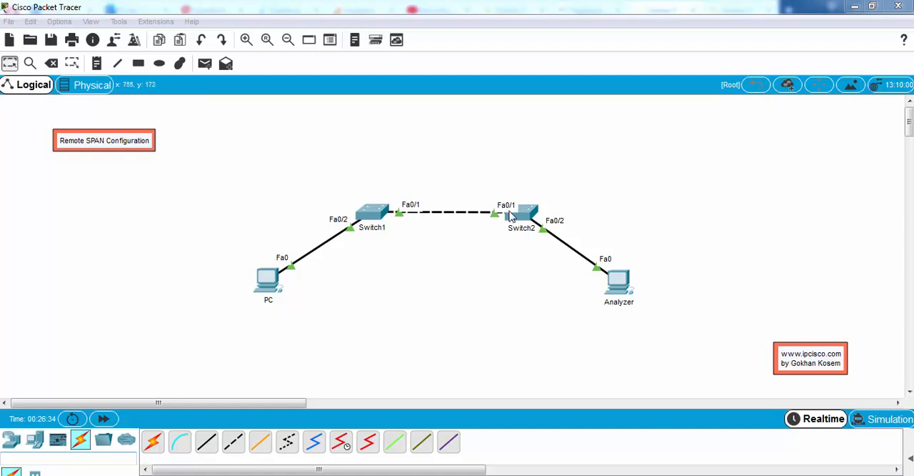
{"action": "mouse_move", "coordinate": [483, 243]}
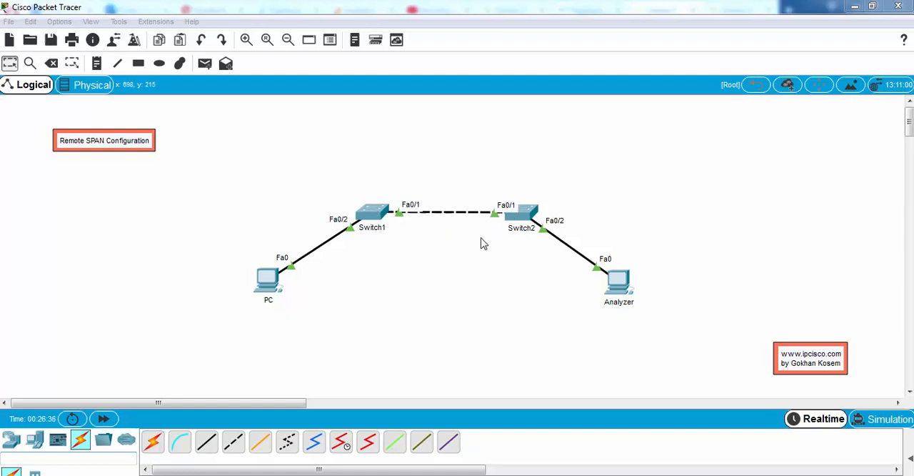
{"action": "mouse_move", "coordinate": [366, 232]}
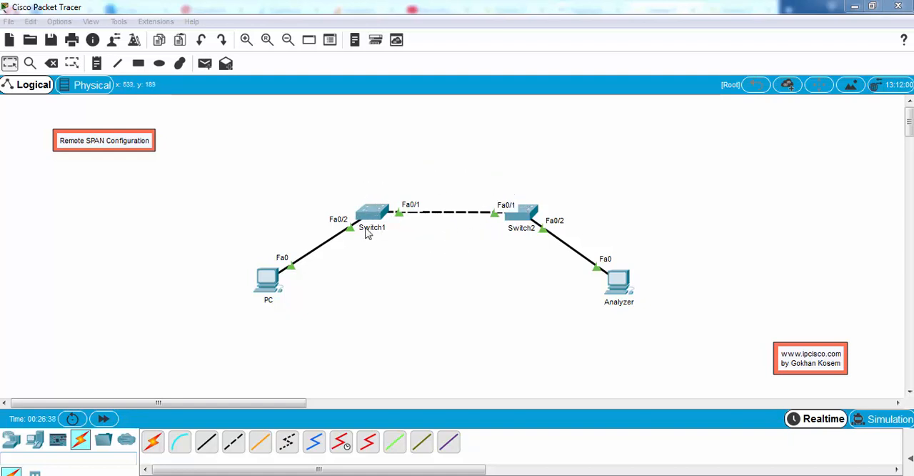
{"action": "mouse_move", "coordinate": [382, 180]}
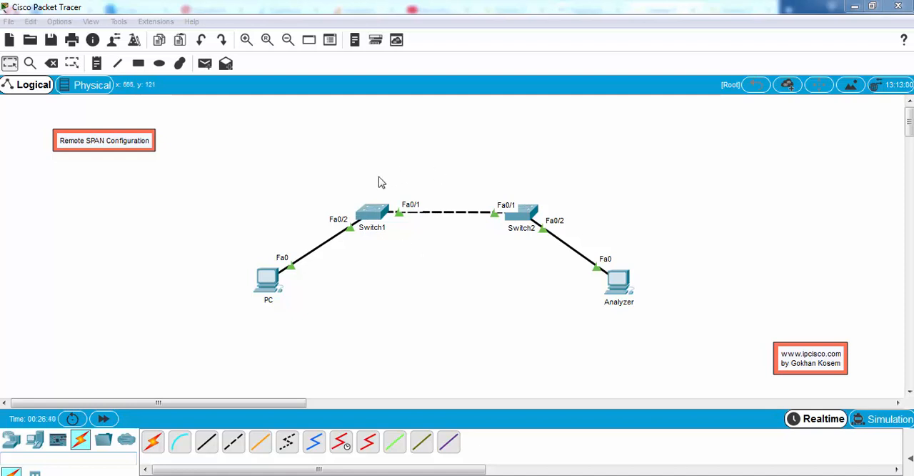
{"action": "mouse_move", "coordinate": [517, 223]}
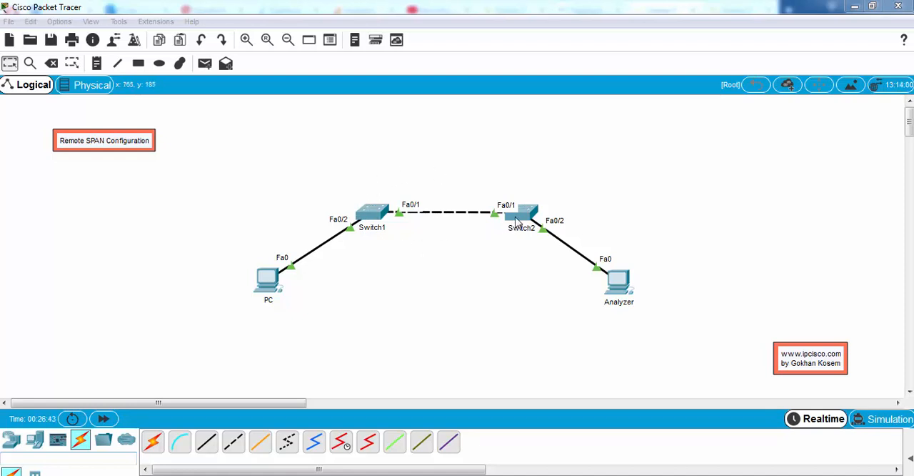
{"action": "mouse_move", "coordinate": [400, 260]}
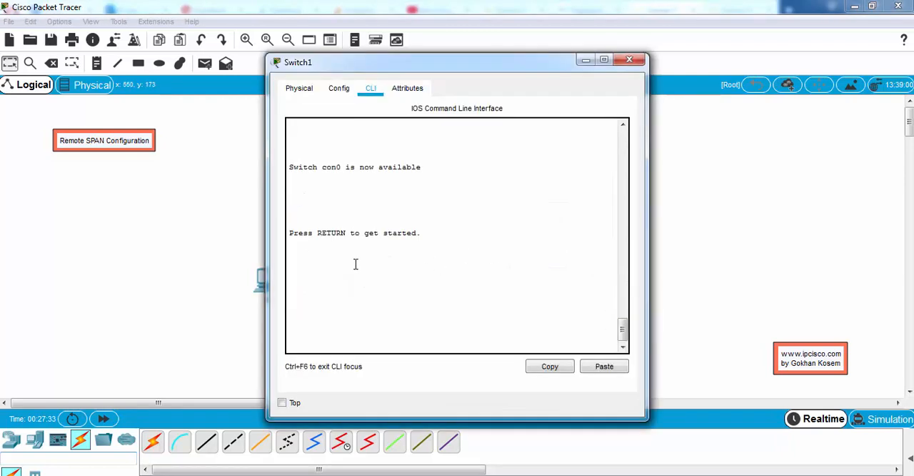
On Switch1 create VLAN 8 as a remote-span VLAN, then switch over to Switch2.
{"action": "type", "text": "conf"}
{"action": "type", "text": "en"}
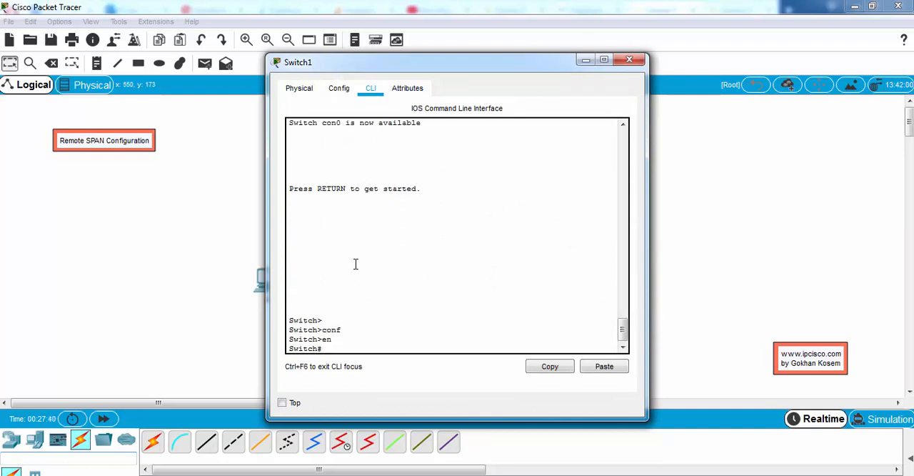
{"action": "type", "text": "conf t"}
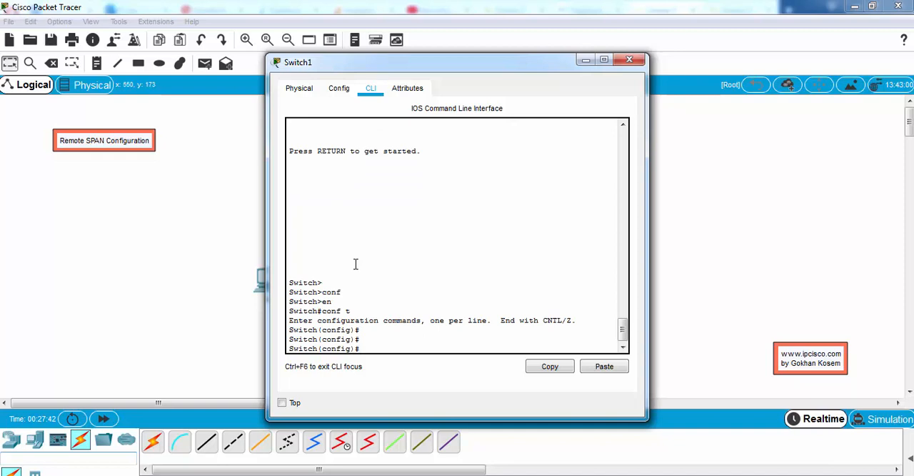
{"action": "type", "text": "vlan 8"}
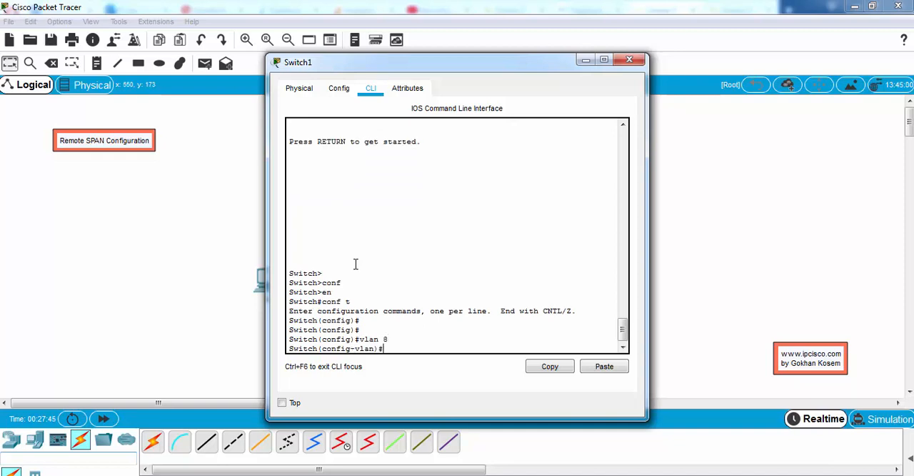
{"action": "type", "text": "remote-span"}
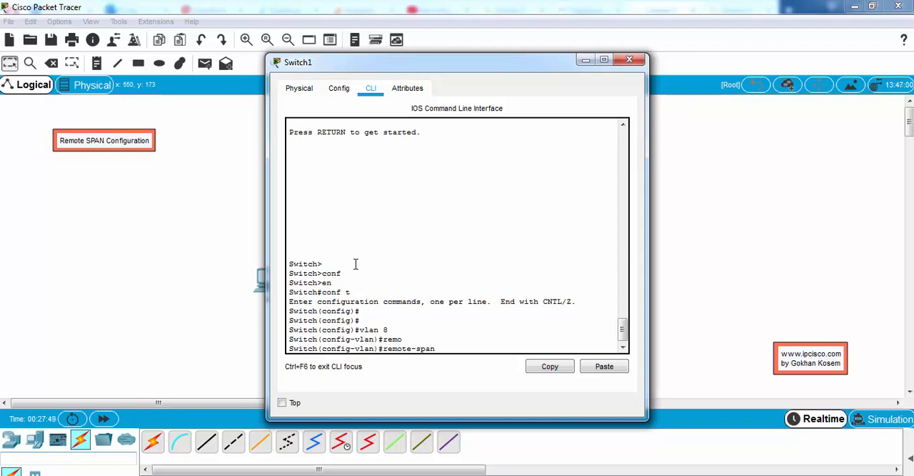
{"action": "key", "text": "Return"}
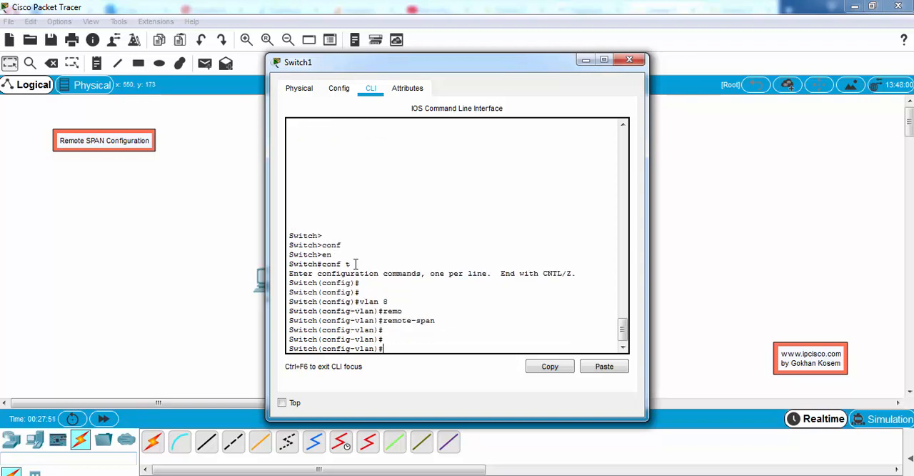
{"action": "left_click", "coordinate": [629, 60]}
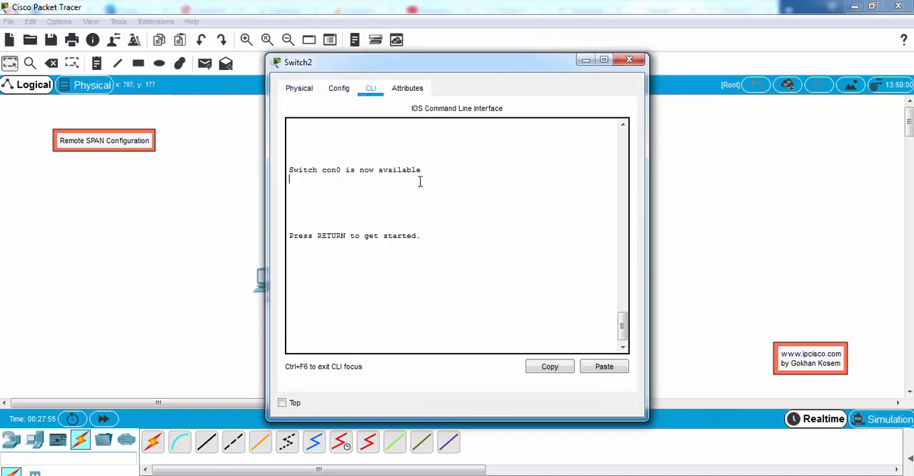
On Switch2 enter config mode and create VLAN 8 as a remote-span VLAN.
{"action": "type", "text": "en"}
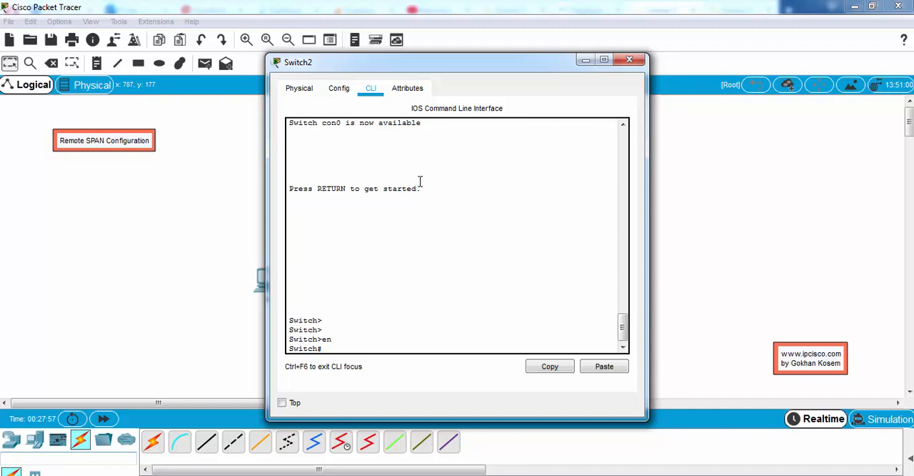
{"action": "type", "text": "conf t"}
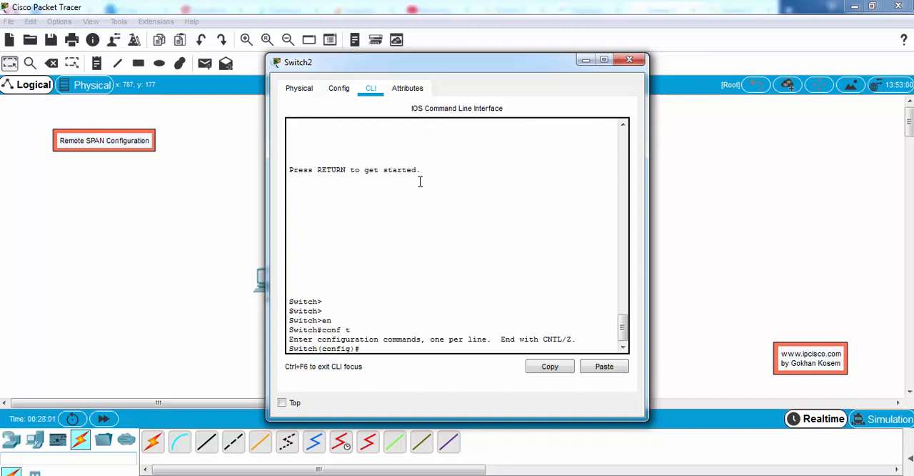
{"action": "type", "text": "vlan 8"}
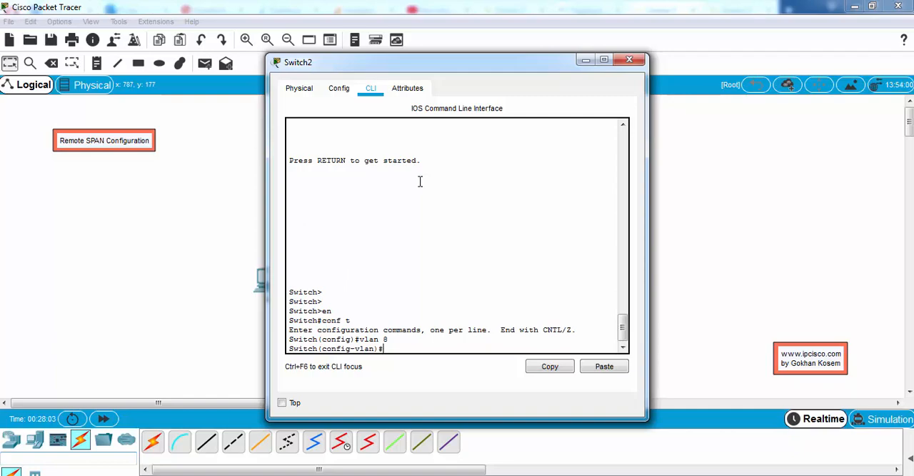
{"action": "type", "text": "remote-span"}
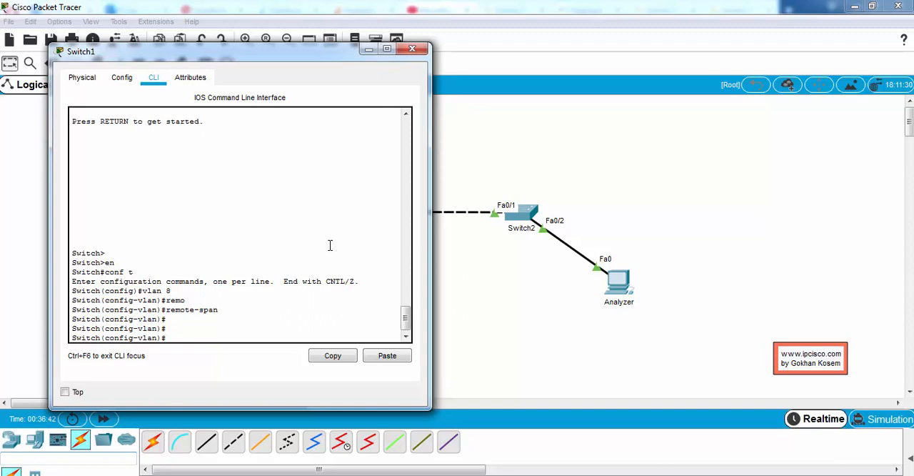
On Switch1 set monitor session 1 source interface FastEthernet 0/2.
{"action": "type", "text": "moni"}
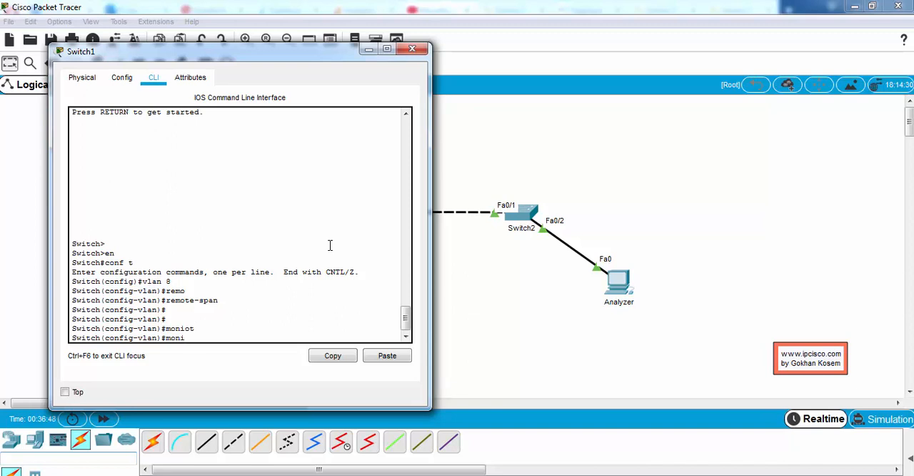
{"action": "type", "text": "monitor ses"}
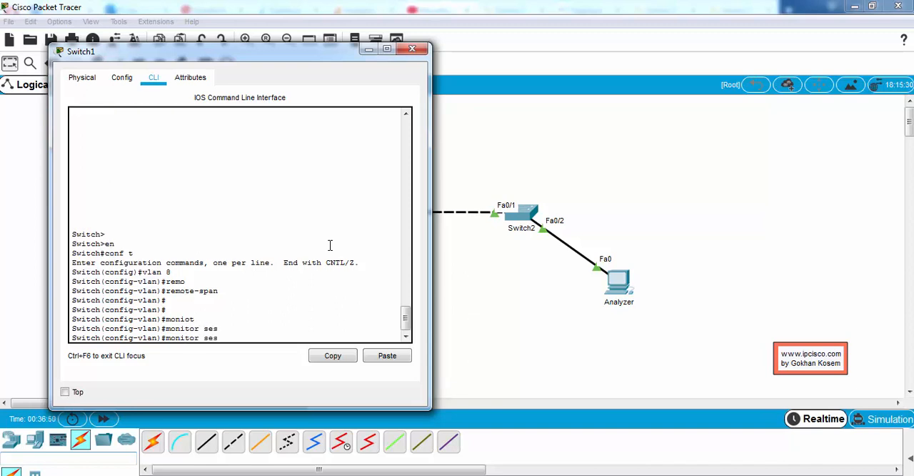
{"action": "type", "text": "monit"}
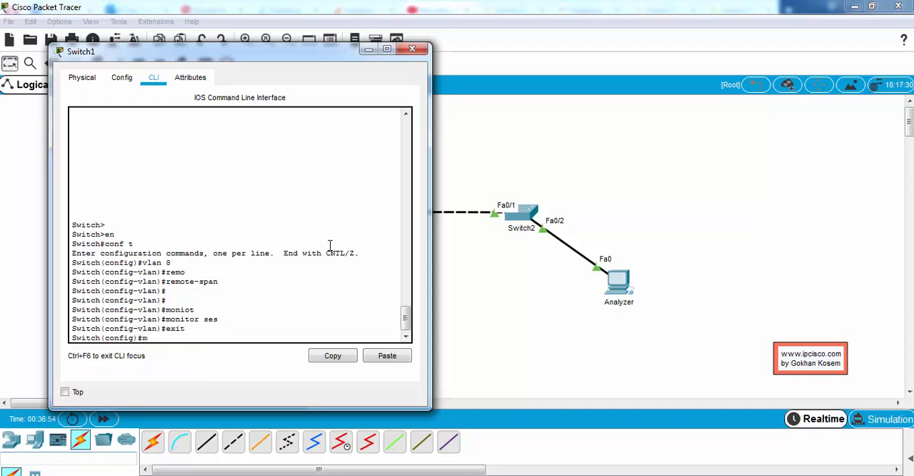
{"action": "type", "text": "monitor session 1 source"}
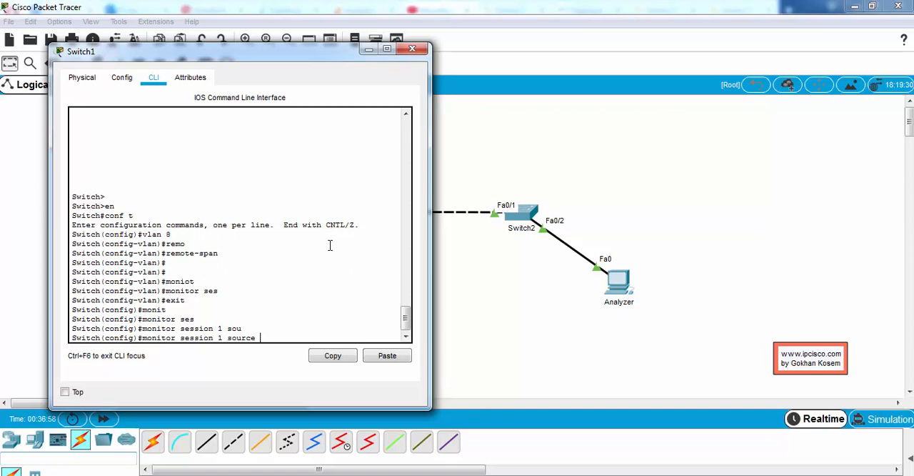
{"action": "type", "text": "interface fastEthernet"}
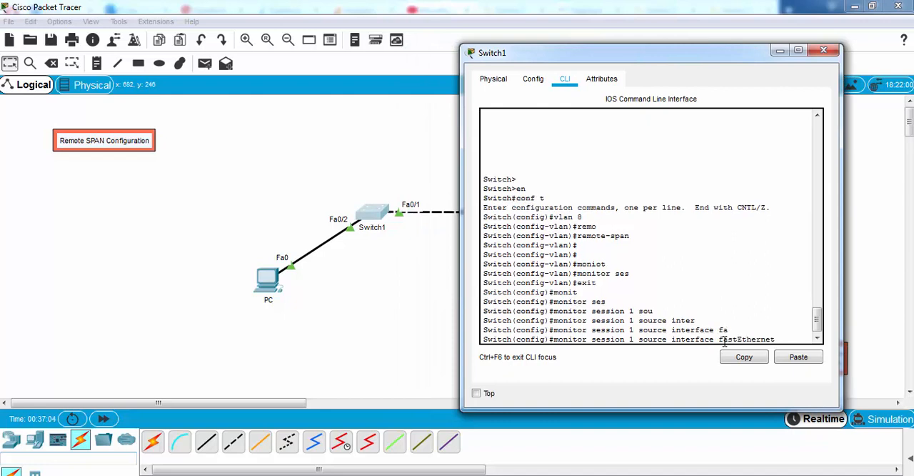
{"action": "type", "text": "0/2"}
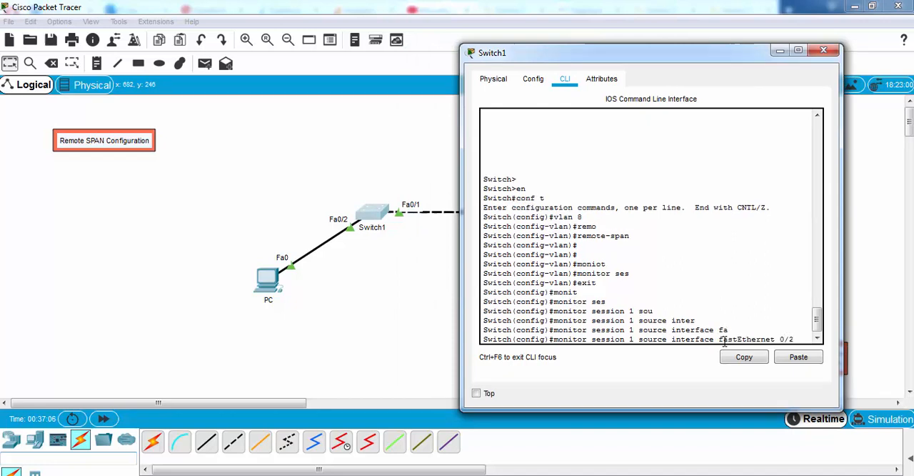
{"action": "type", "text": "m"}
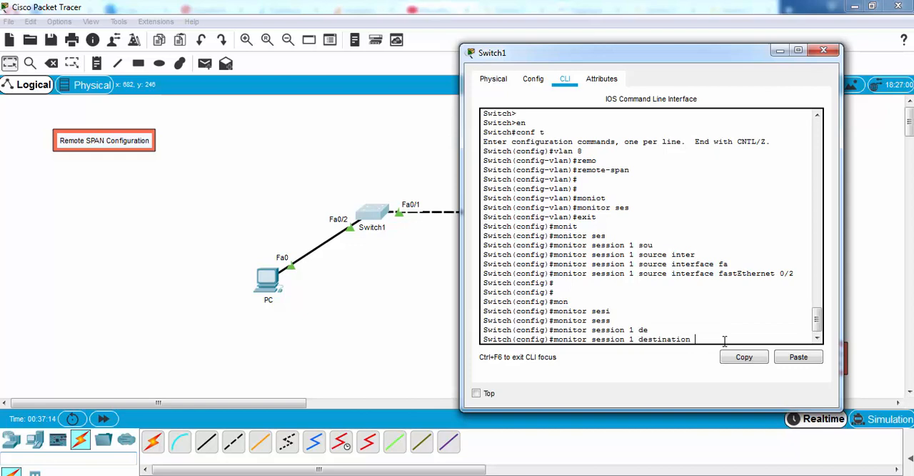
Enter monitor session 1 destination remote vlan 8 with a reflector port on Switch1.
{"action": "type", "text": "remote"}
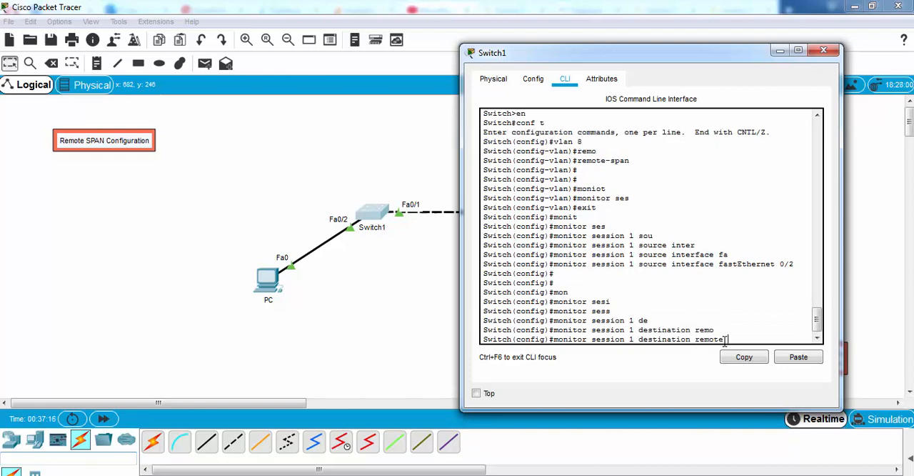
{"action": "double_click", "coordinate": [709, 340]}
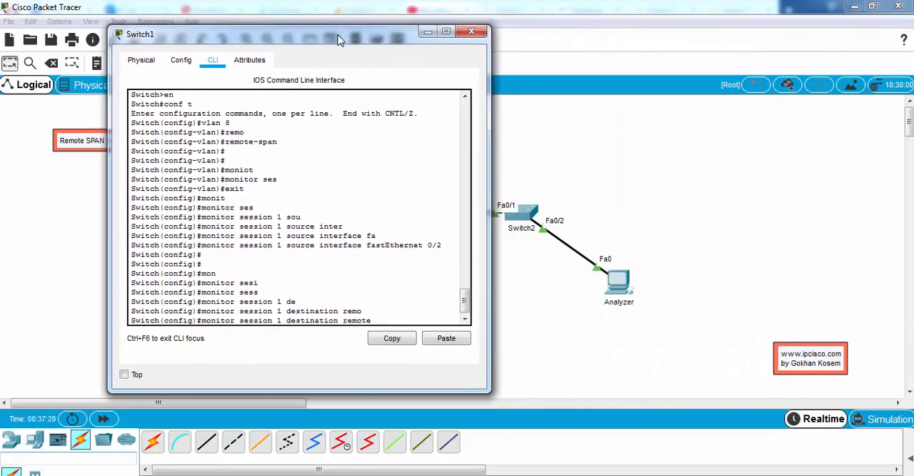
{"action": "left_click_drag", "start_coordinate": [338, 40], "coordinate": [274, 34]}
{"action": "type", "text": " vlan 8"}
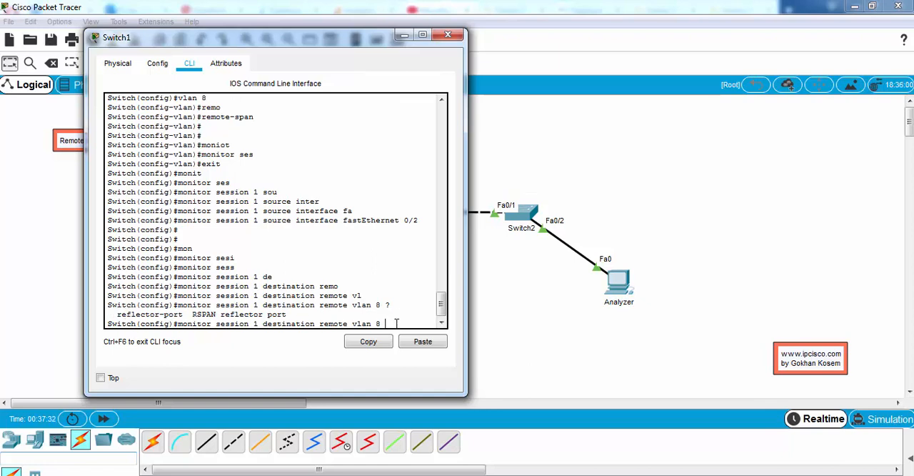
{"action": "type", "text": "reflector-port fastEthernet"}
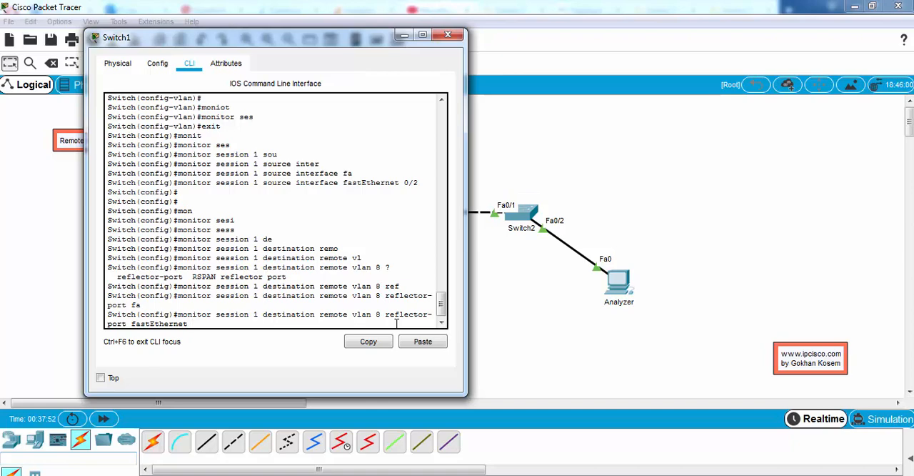
{"action": "type", "text": "3/3"}
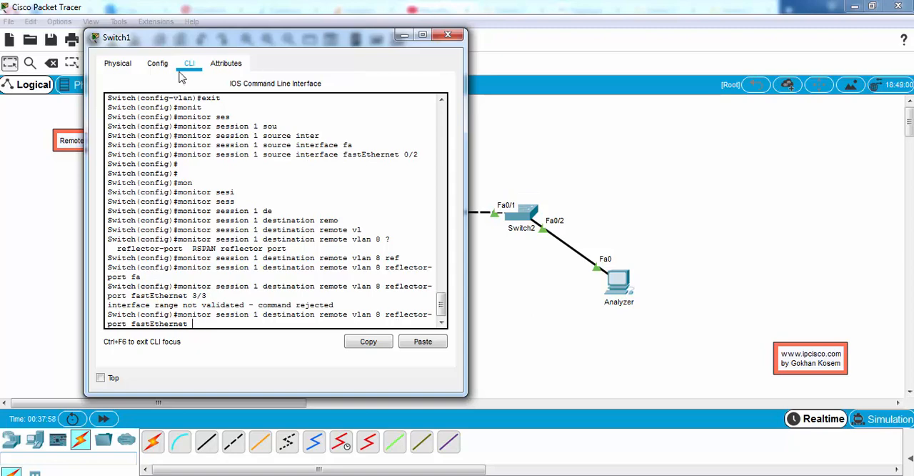
Check Switch1's Config view, return to its CLI, and close the Switch1 window.
{"action": "left_click", "coordinate": [157, 63]}
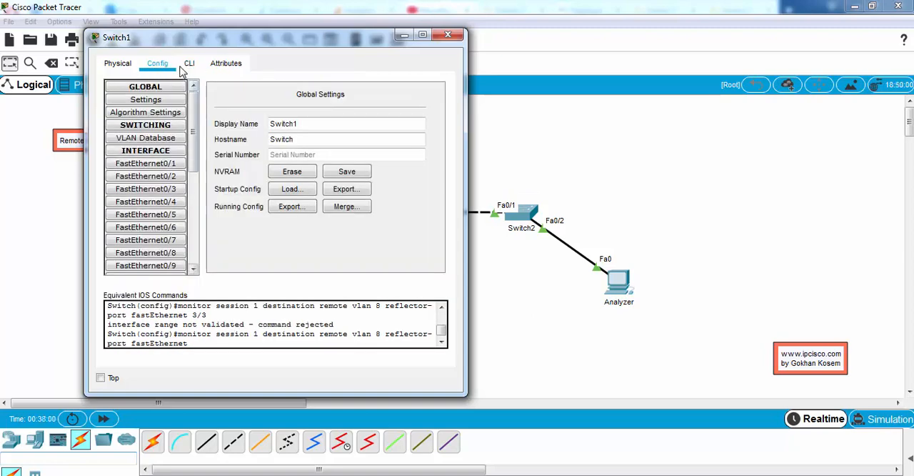
{"action": "left_click", "coordinate": [188, 63]}
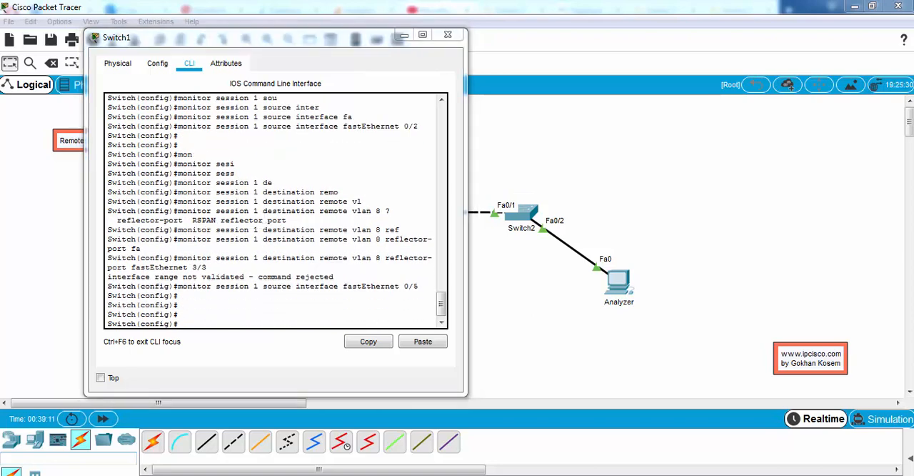
{"action": "left_click", "coordinate": [449, 34]}
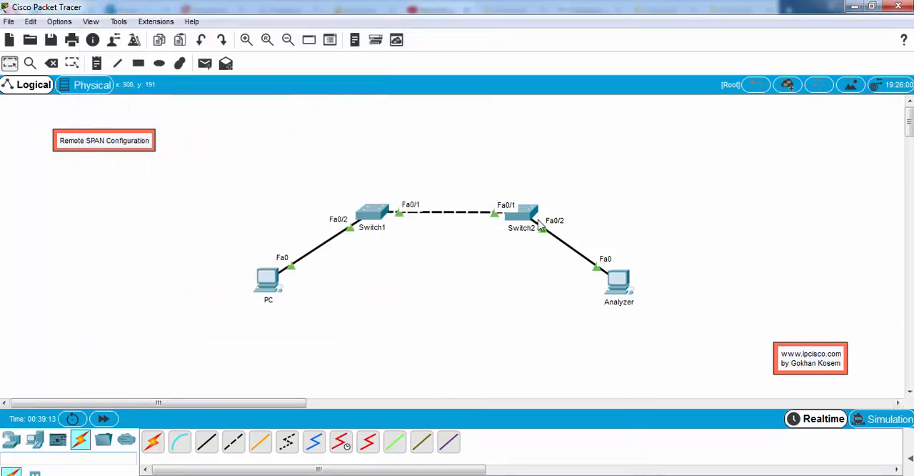
Bring Switch2's CLI into global configuration mode and begin the monitor session command.
{"action": "left_click", "coordinate": [522, 214]}
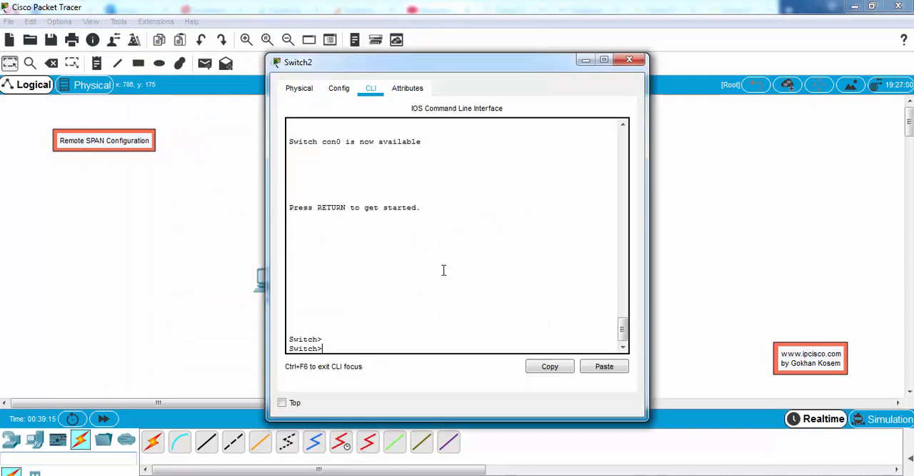
{"action": "type", "text": "en"}
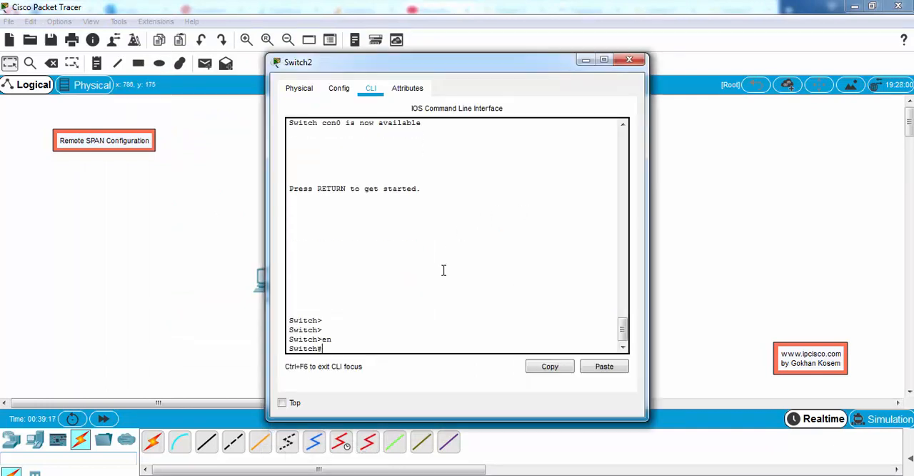
{"action": "type", "text": "sw"}
{"action": "type", "text": "conf t"}
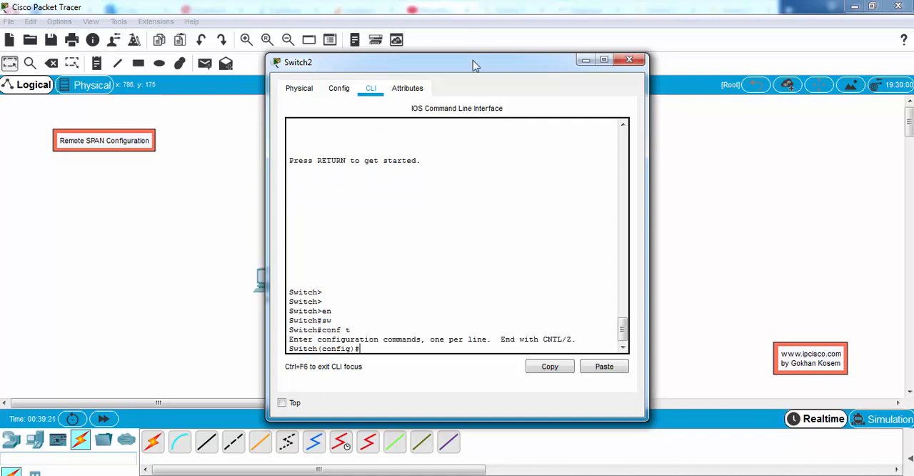
{"action": "left_click_drag", "start_coordinate": [457, 63], "coordinate": [270, 37]}
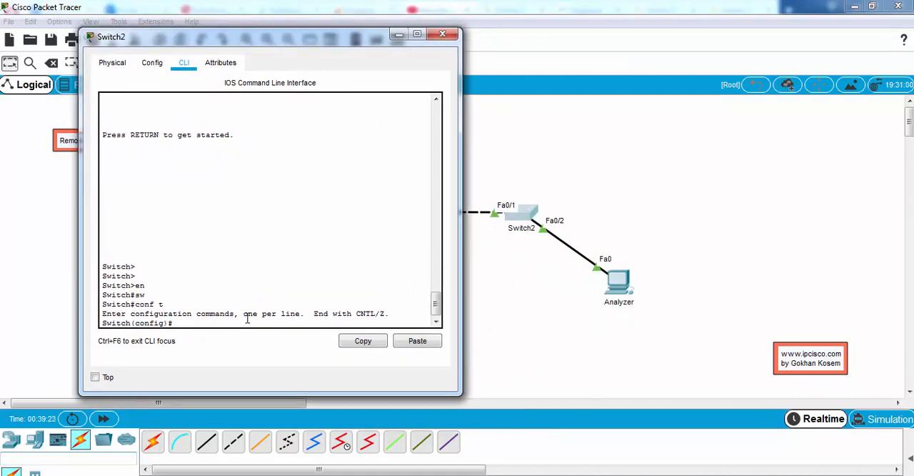
{"action": "key", "text": "enter"}
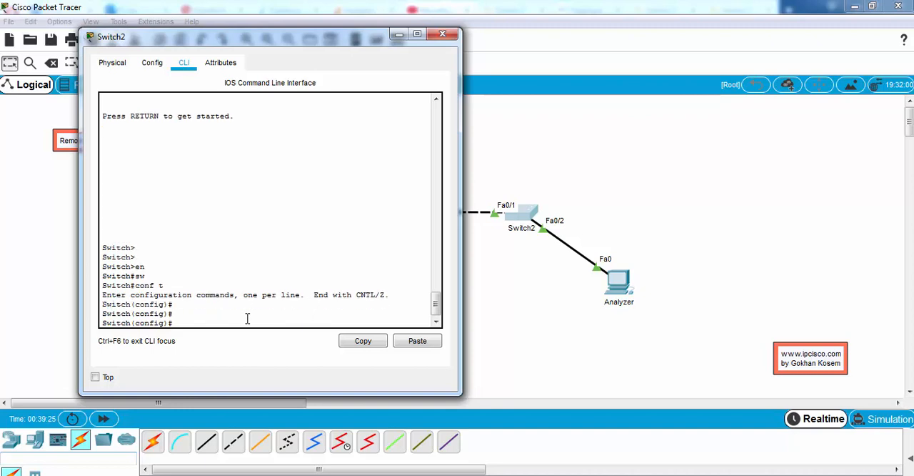
{"action": "type", "text": "monitor sesi"}
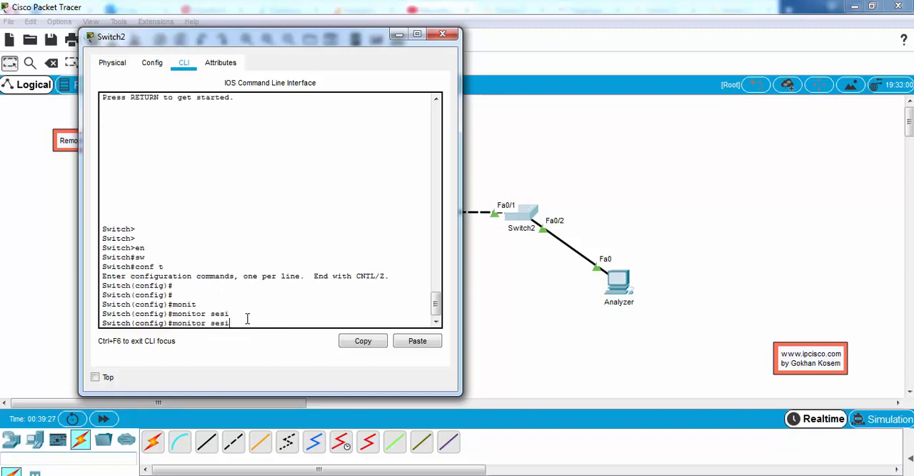
{"action": "key", "text": "BackSpace"}
{"action": "type", "text": "sion 1 source"}
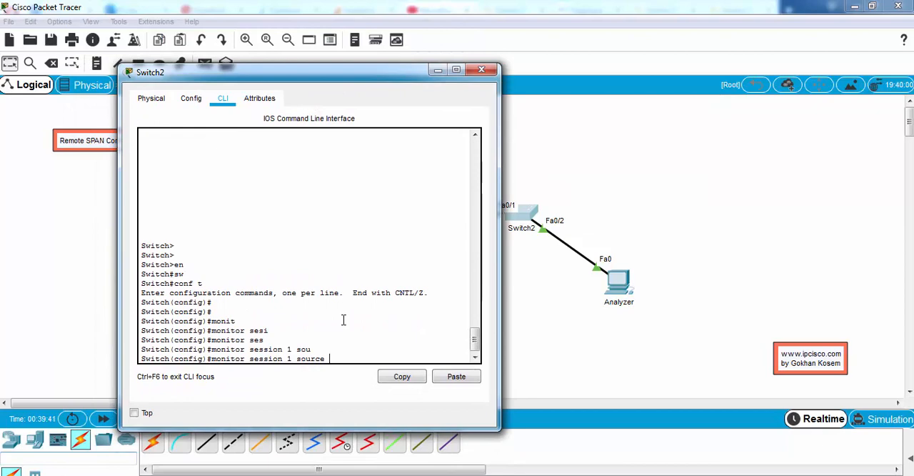
Set Switch2 session 1 source remote VLAN 8 and destination FastEthernet 0/2, then close the window.
{"action": "type", "text": "remote vlan"}
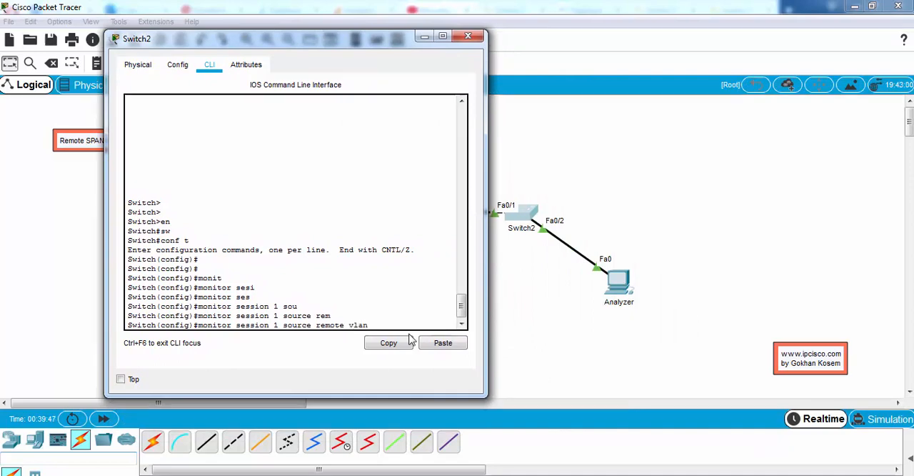
{"action": "type", "text": "8"}
{"action": "type", "text": "monitor session 1 destination interface"}
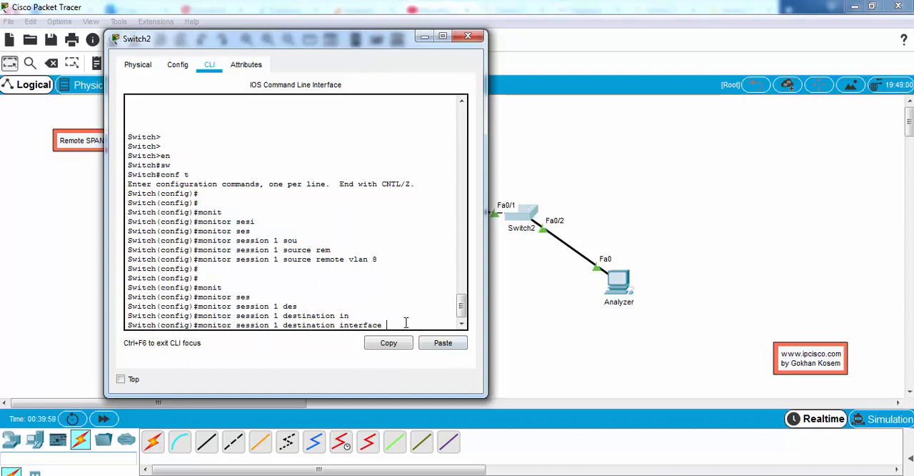
{"action": "mouse_move", "coordinate": [508, 260]}
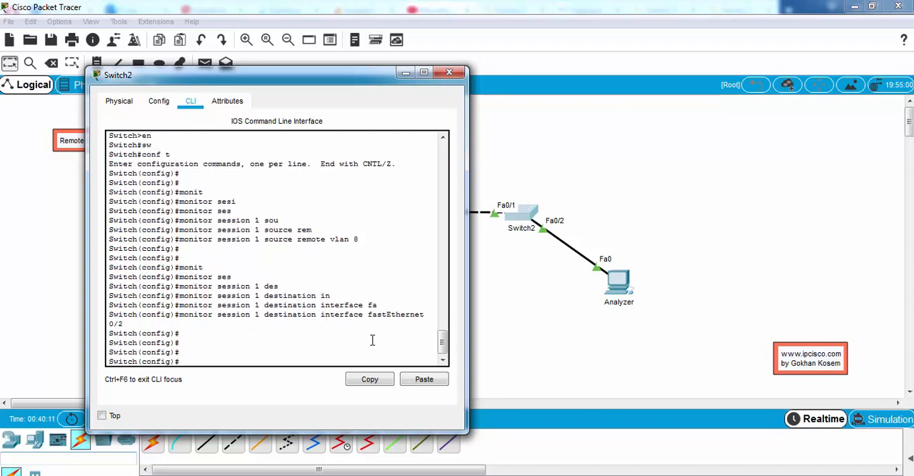
{"action": "left_click", "coordinate": [448, 71]}
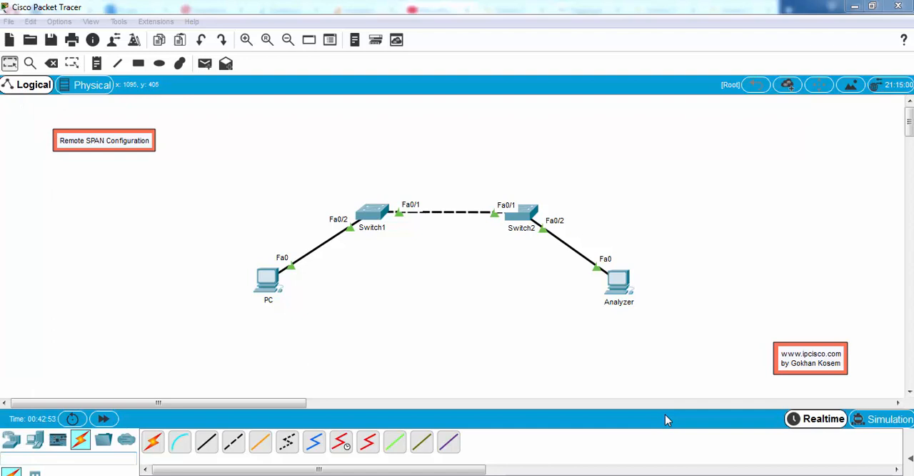
{"action": "mouse_move", "coordinate": [380, 229]}
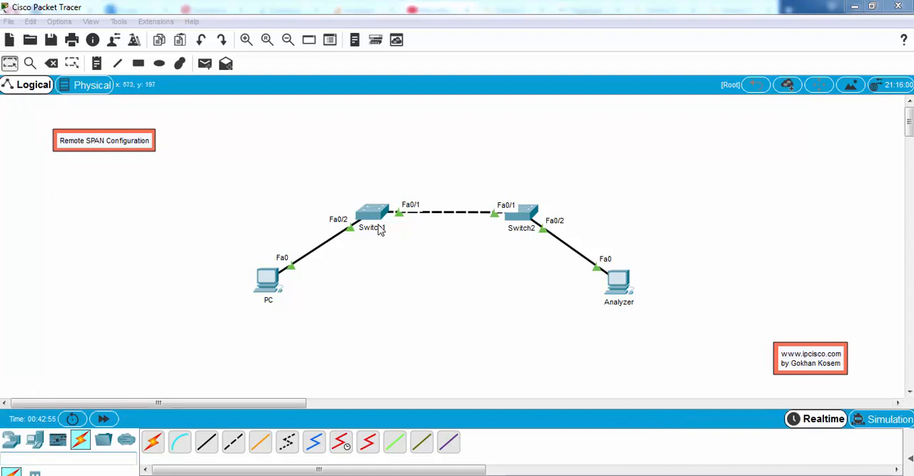
On Switch1 run show monitor session 1 and its detail, confirming Fa0/2 to RSPAN VLAN 8.
{"action": "type", "text": "en"}
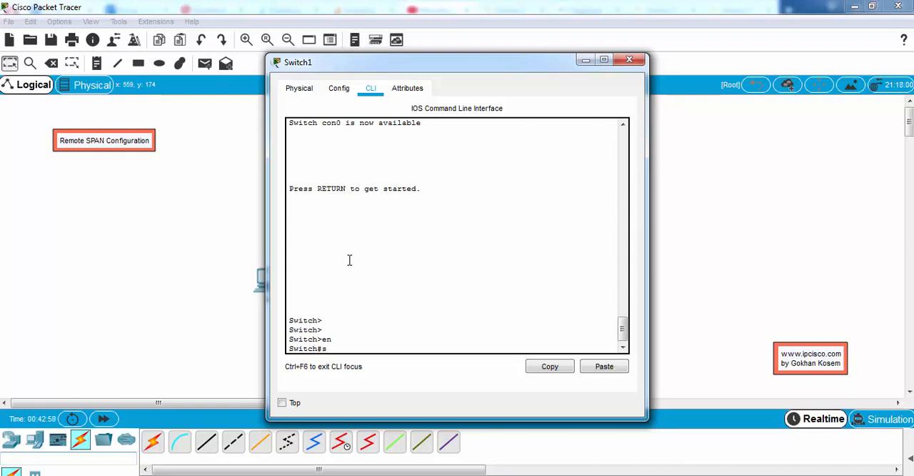
{"action": "type", "text": "show moni"}
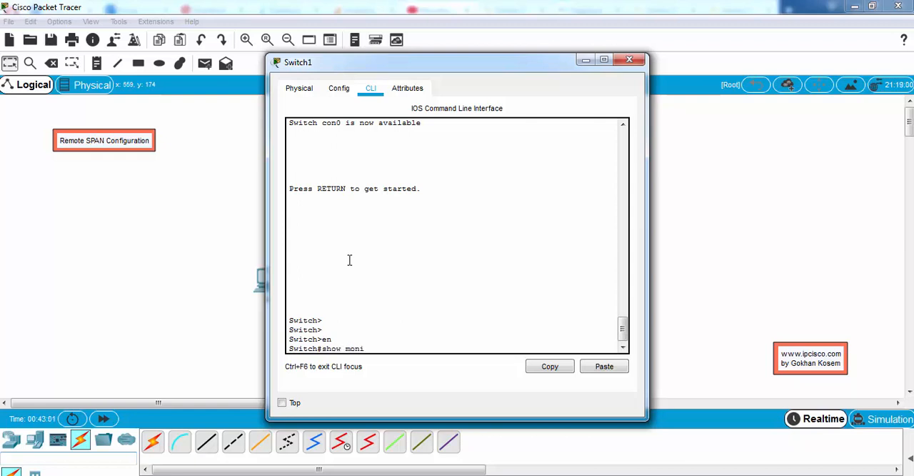
{"action": "type", "text": "show monitor session 1"}
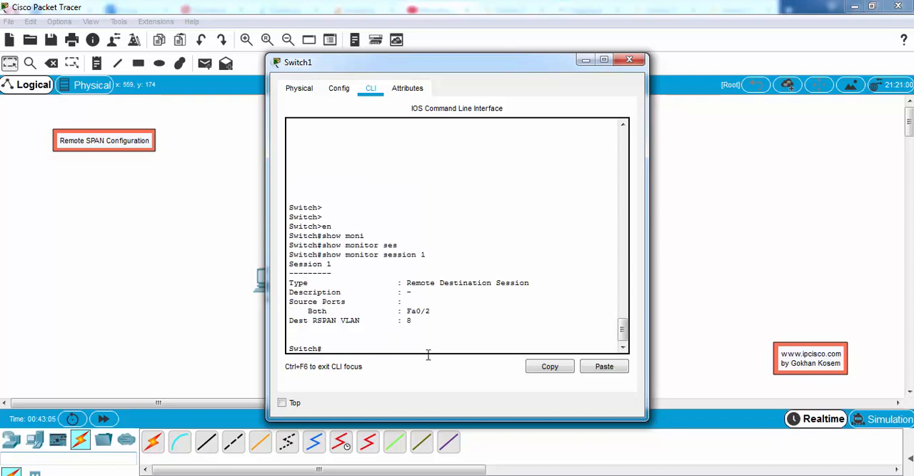
{"action": "double_click", "coordinate": [417, 311]}
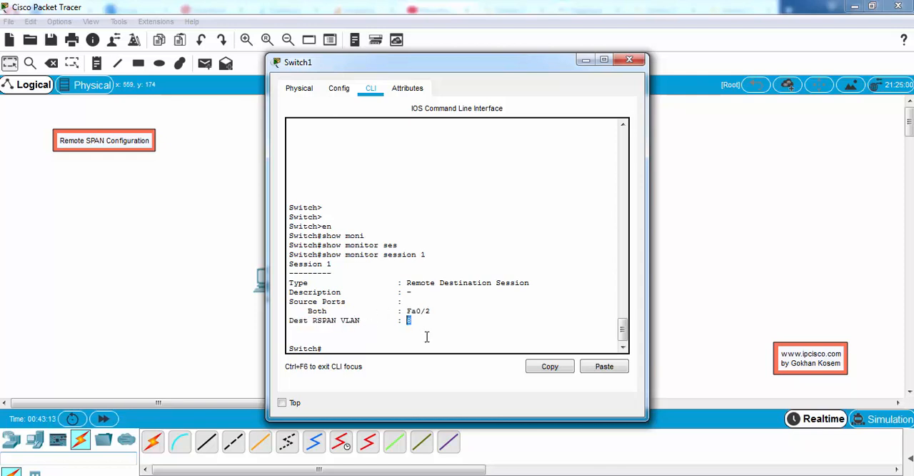
{"action": "type", "text": "show monitor session 1 detail"}
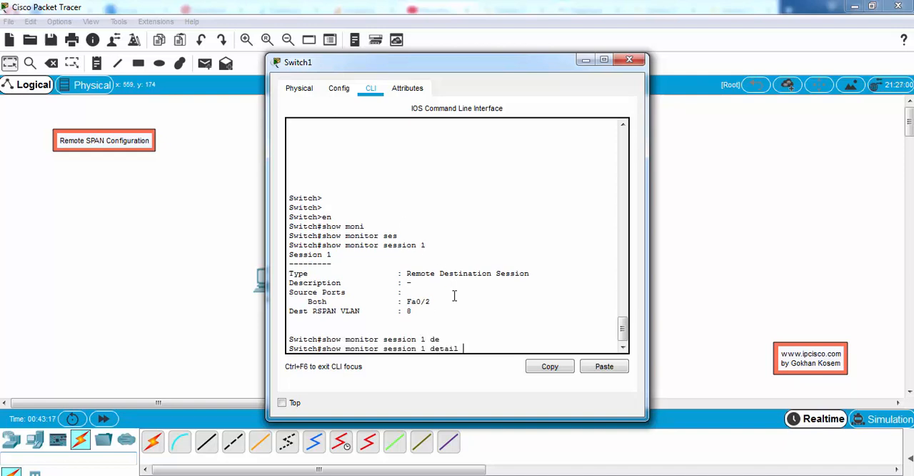
{"action": "key", "text": "Return"}
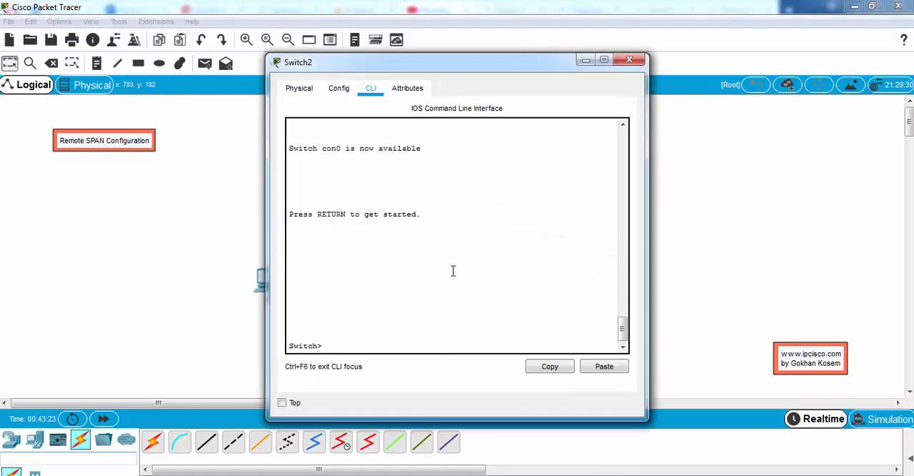
On Switch2 run show monitor session 1, confirming RSPAN VLAN 8 to Fa0/2, then close the window.
{"action": "type", "text": "e"}
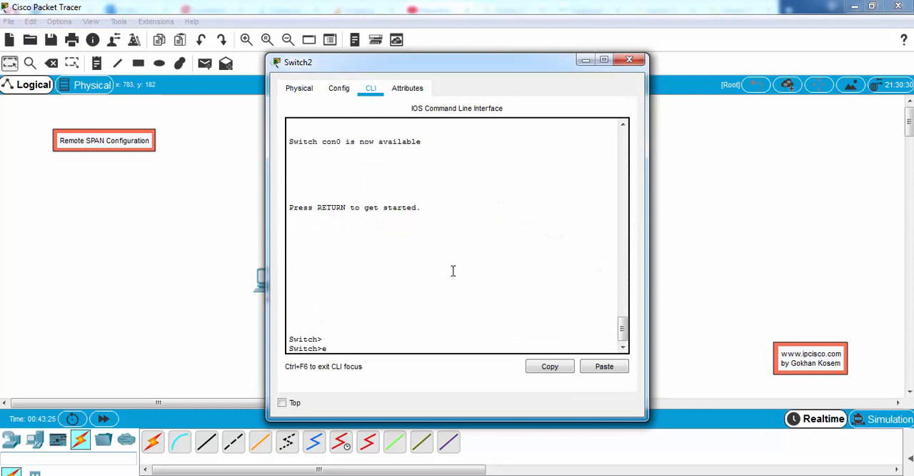
{"action": "type", "text": "show ses"}
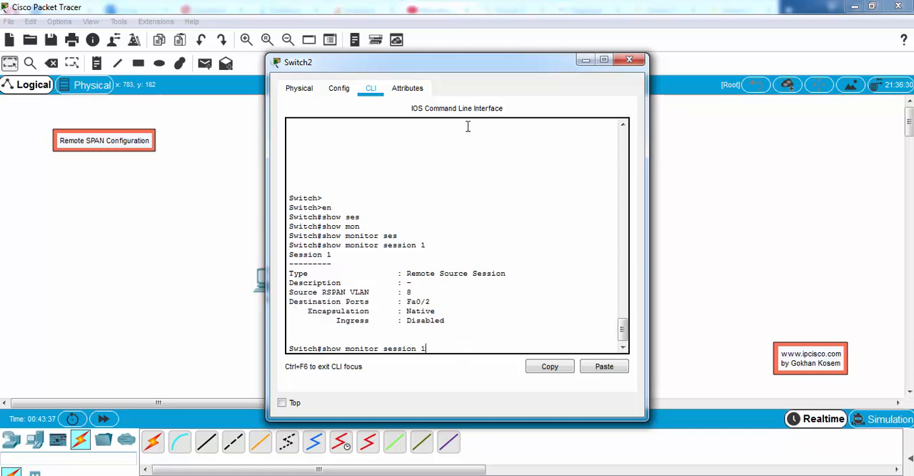
{"action": "left_click_drag", "start_coordinate": [457, 63], "coordinate": [636, 63]}
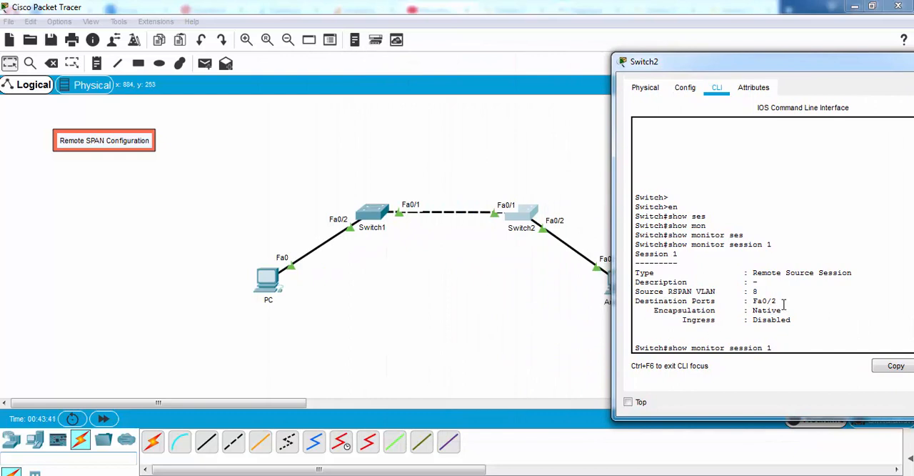
{"action": "double_click", "coordinate": [764, 300]}
{"action": "type", "text": " detail"}
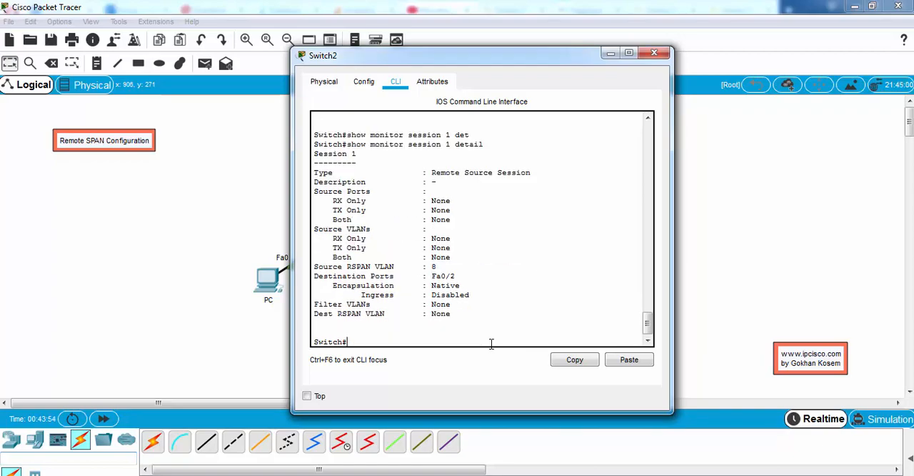
{"action": "left_click", "coordinate": [654, 52]}
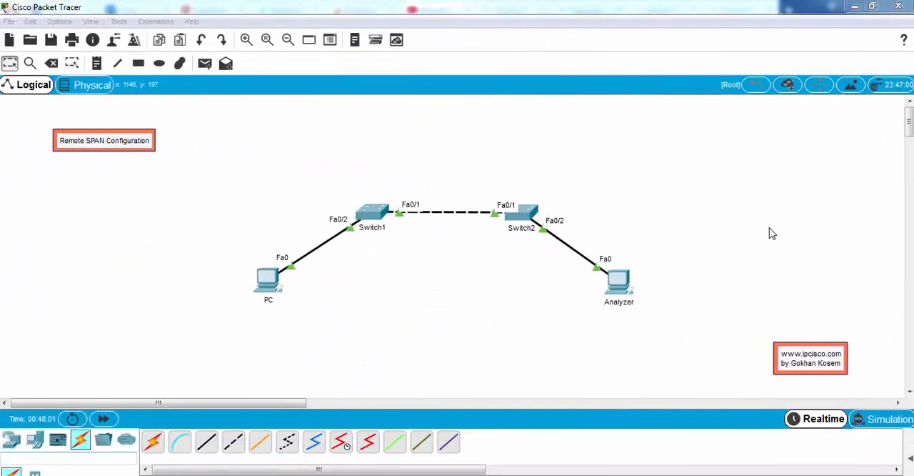